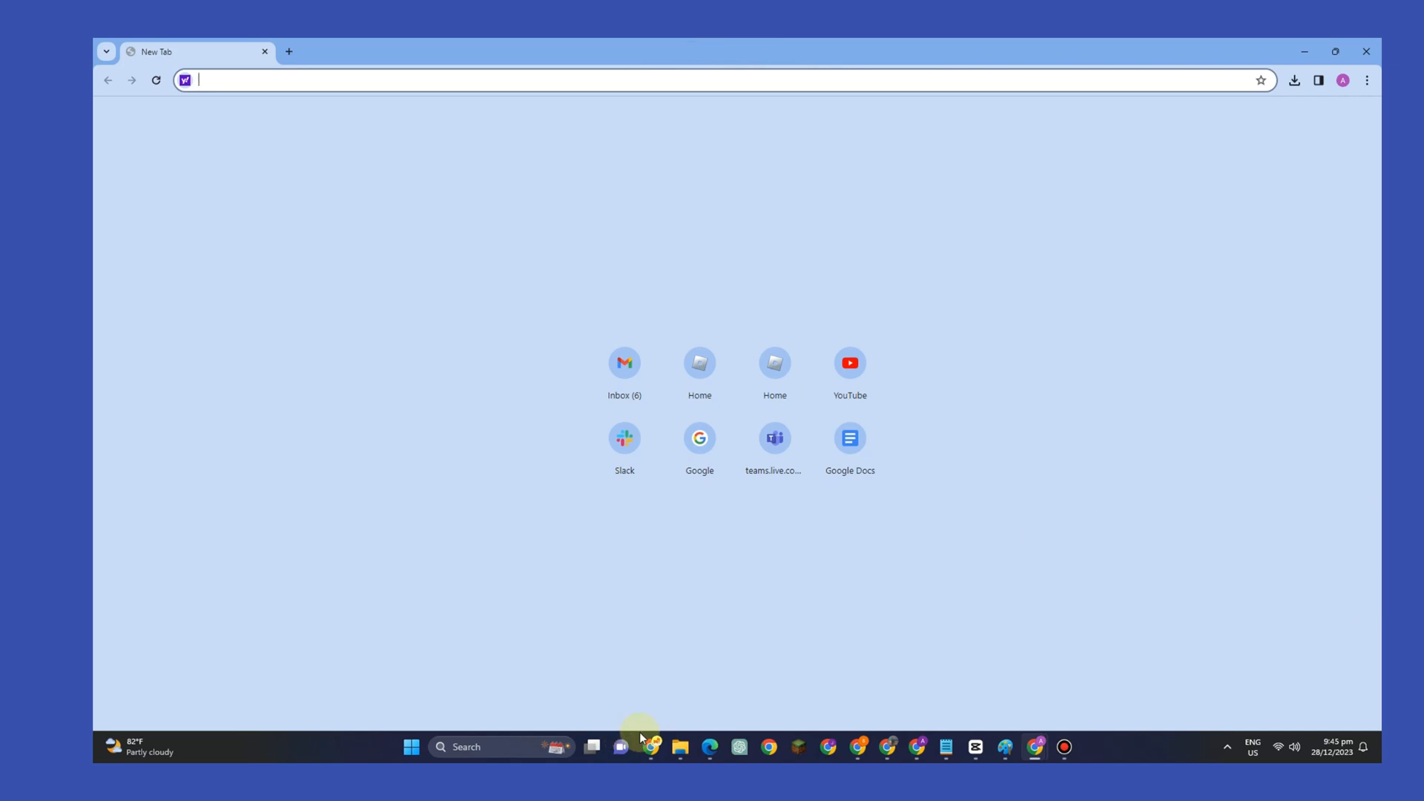
{"action": "mouse_move", "coordinate": [466, 746]}
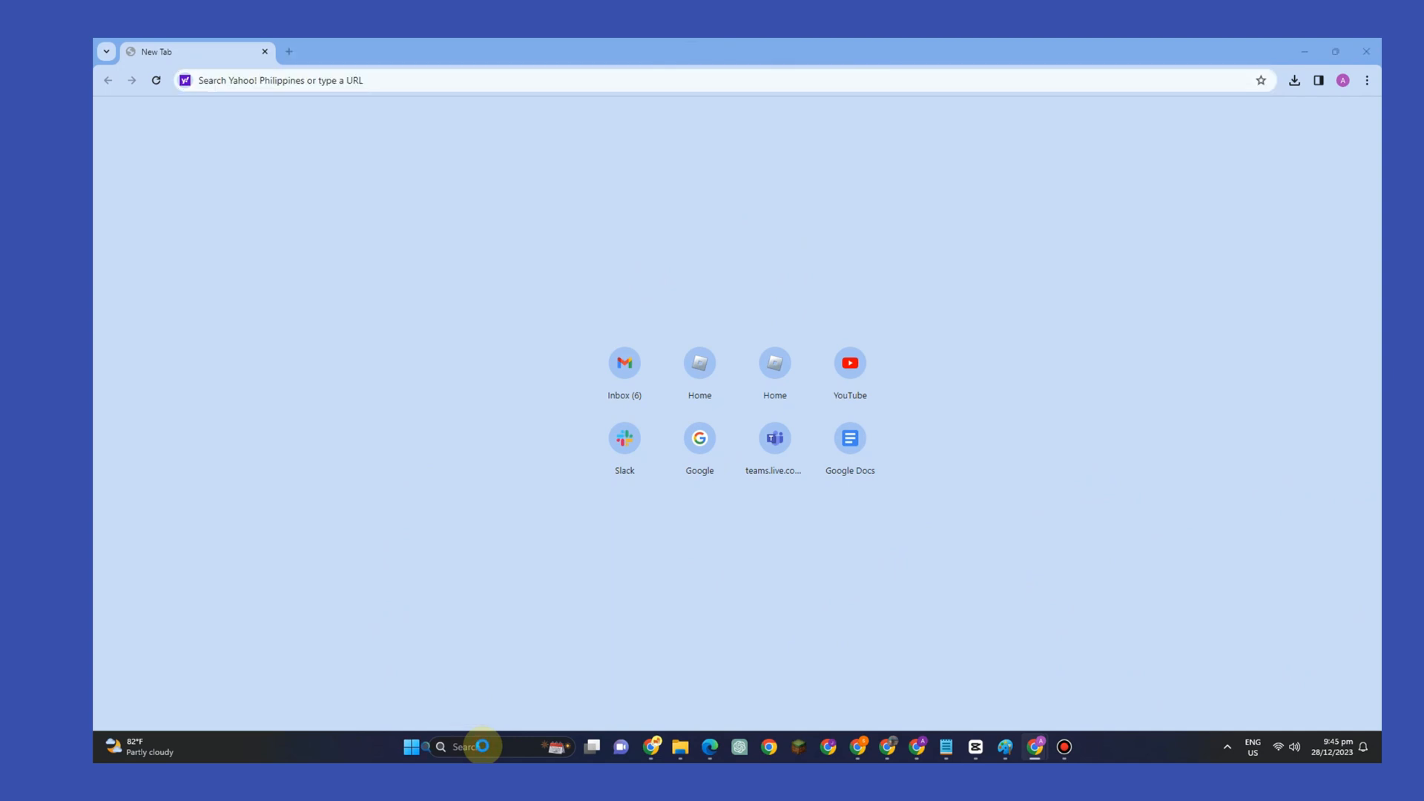
- Search 'fol' in Windows Search and launch File Explorer on Local Disk (C:)
{"action": "type", "text": "fol"}
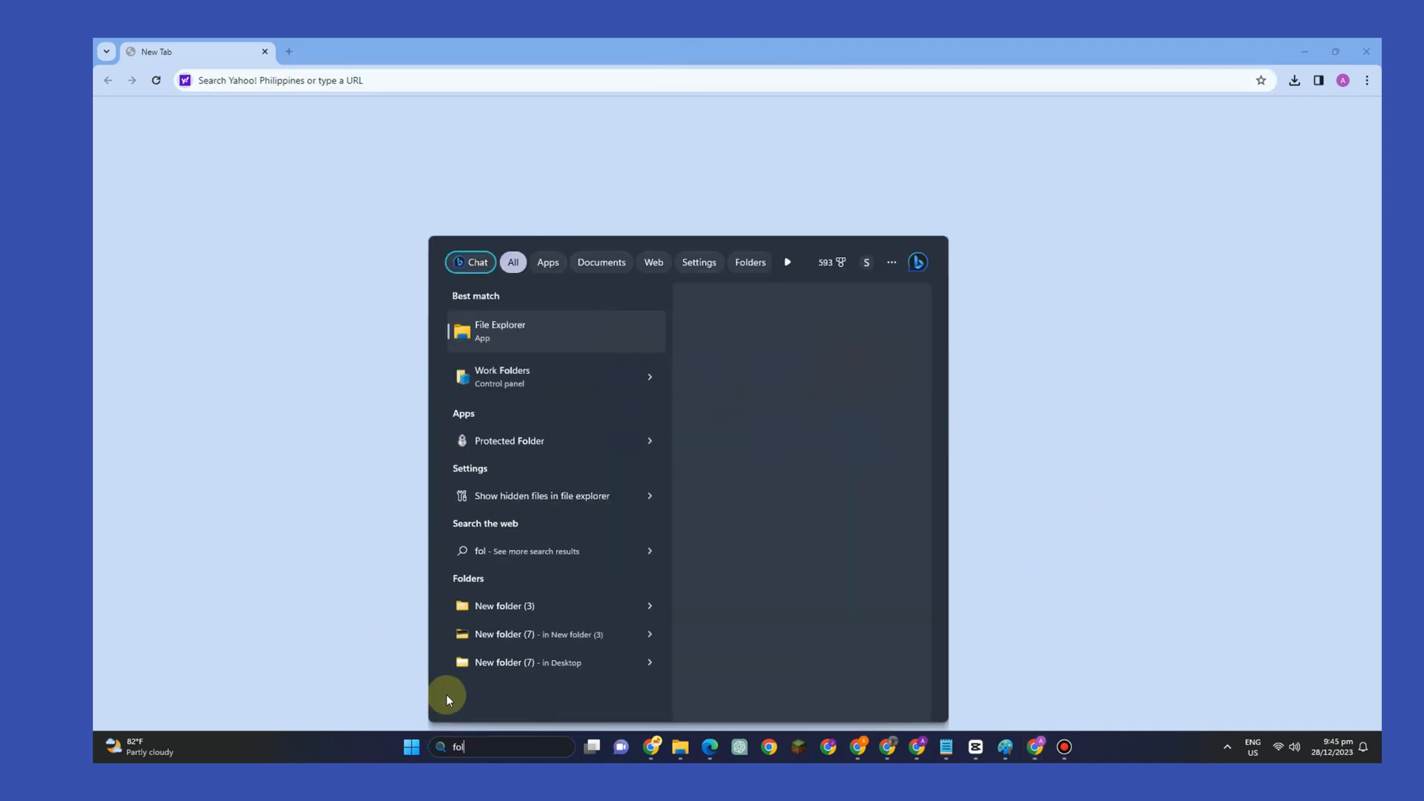
{"action": "left_click", "coordinate": [554, 331]}
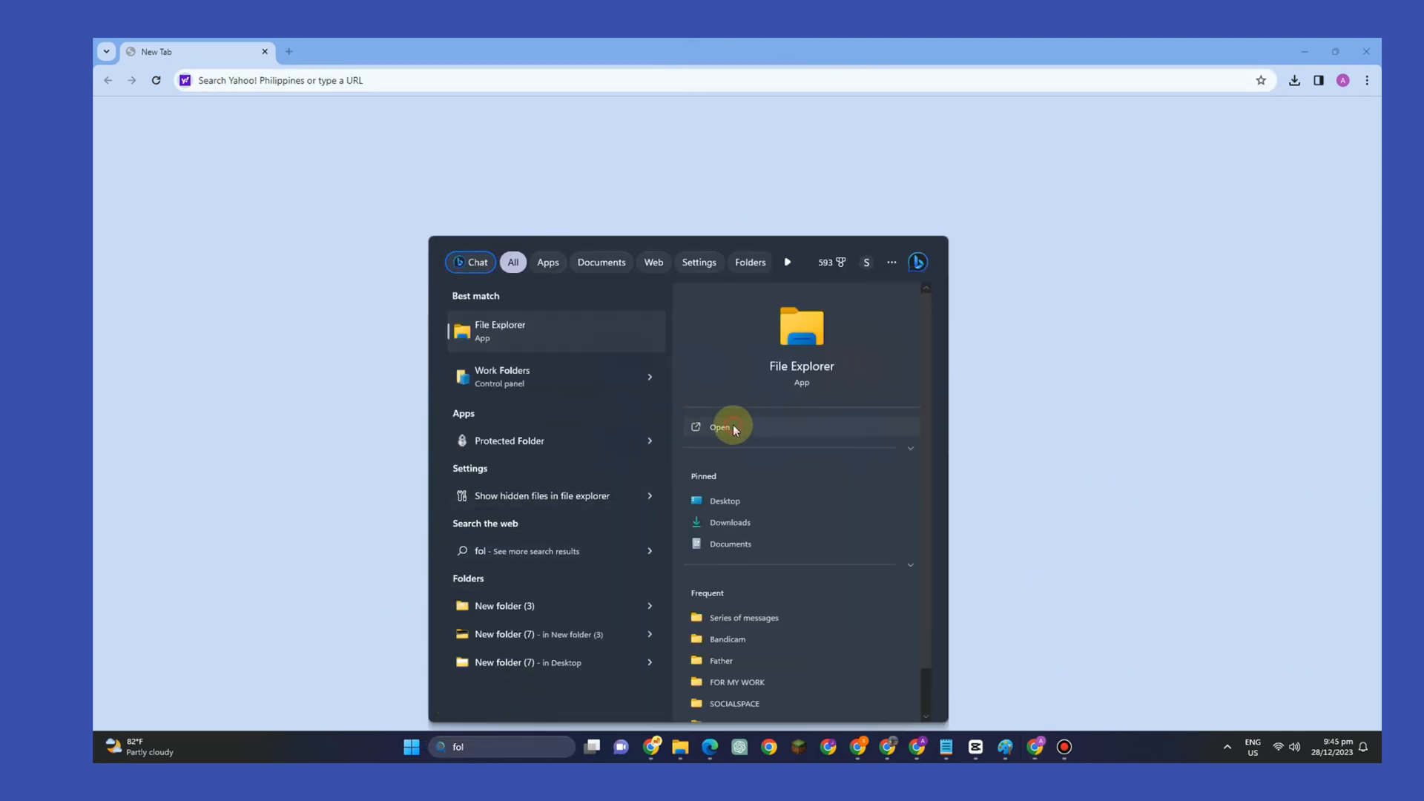
{"action": "left_click", "coordinate": [720, 427]}
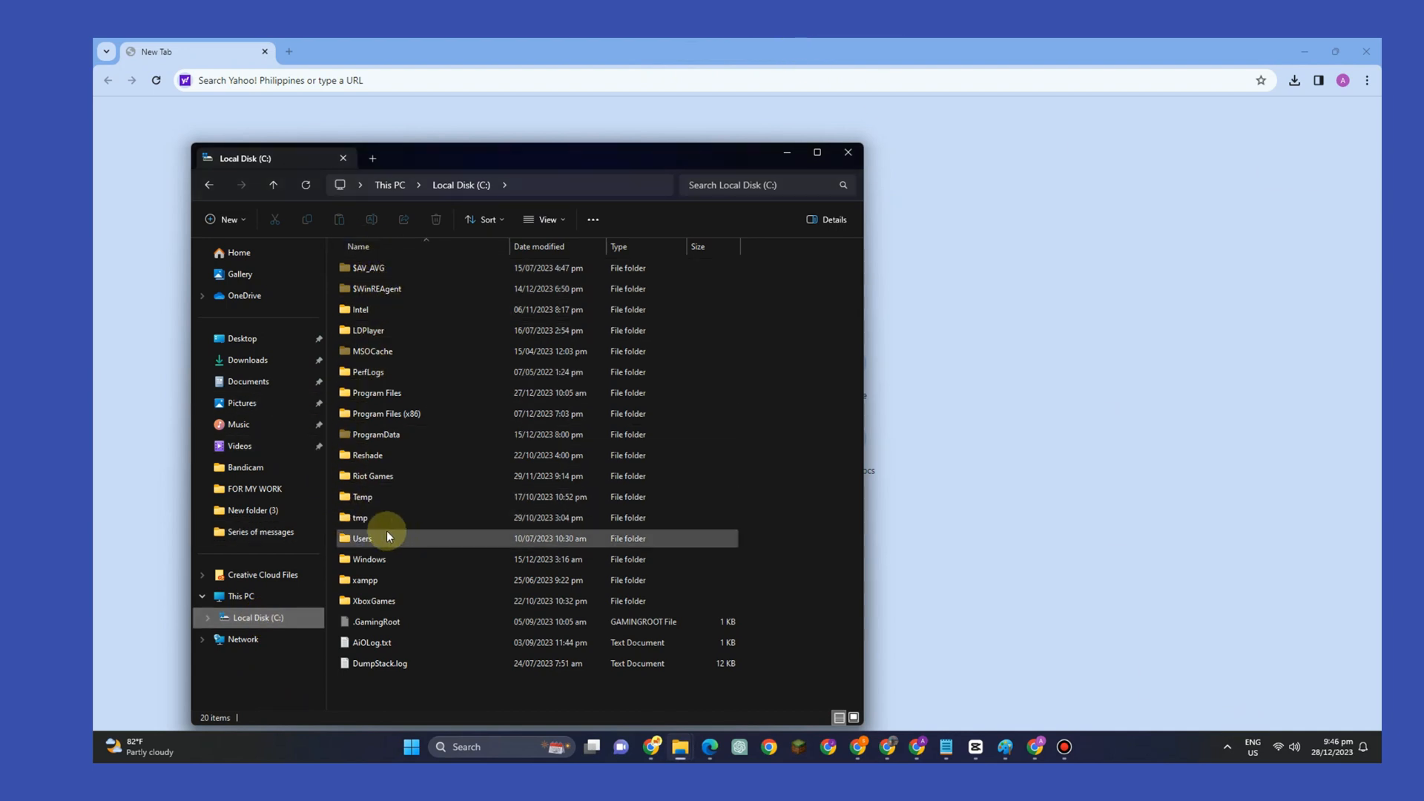
- Navigate from Local Disk (C:) through Users into the HOME folder
{"action": "double_click", "coordinate": [363, 538]}
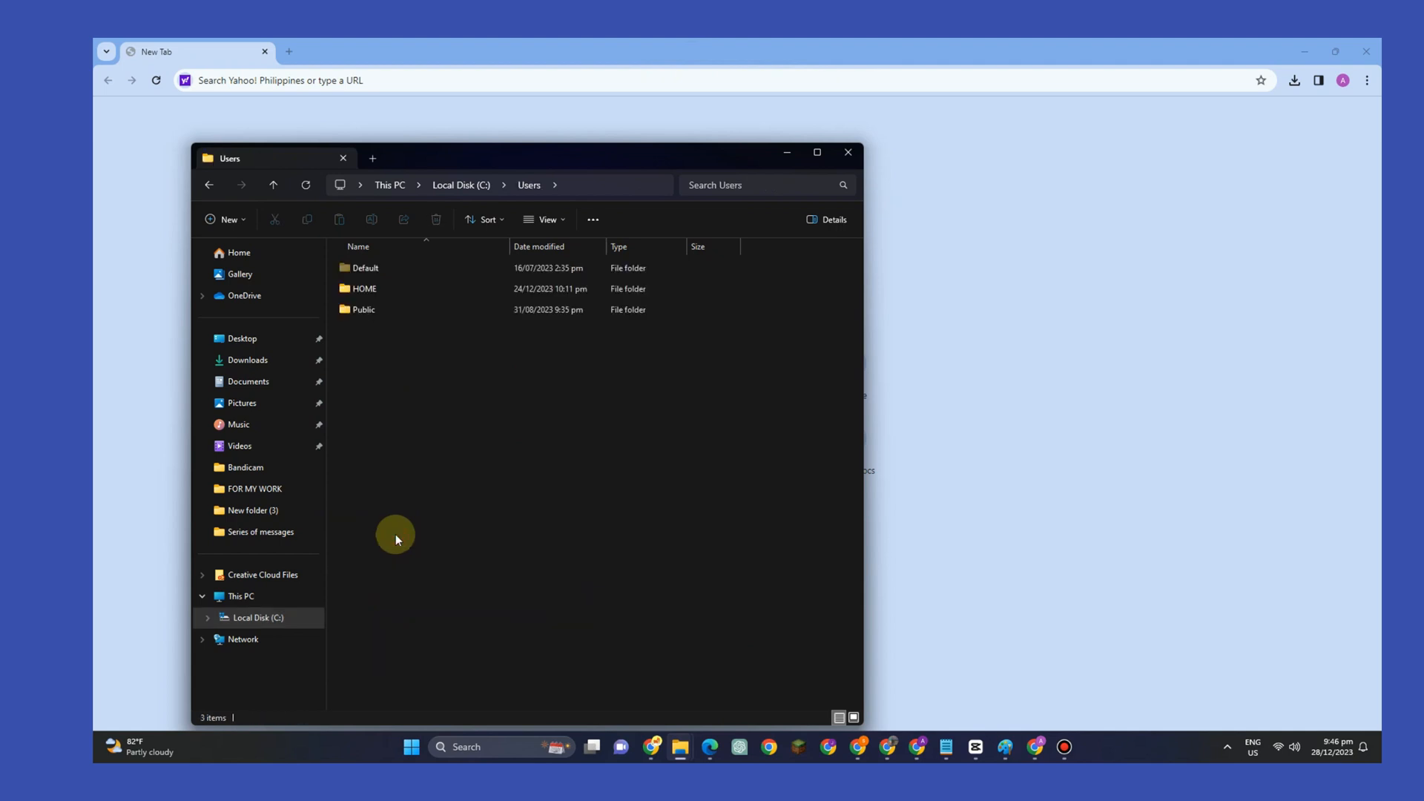
{"action": "mouse_move", "coordinate": [384, 246]}
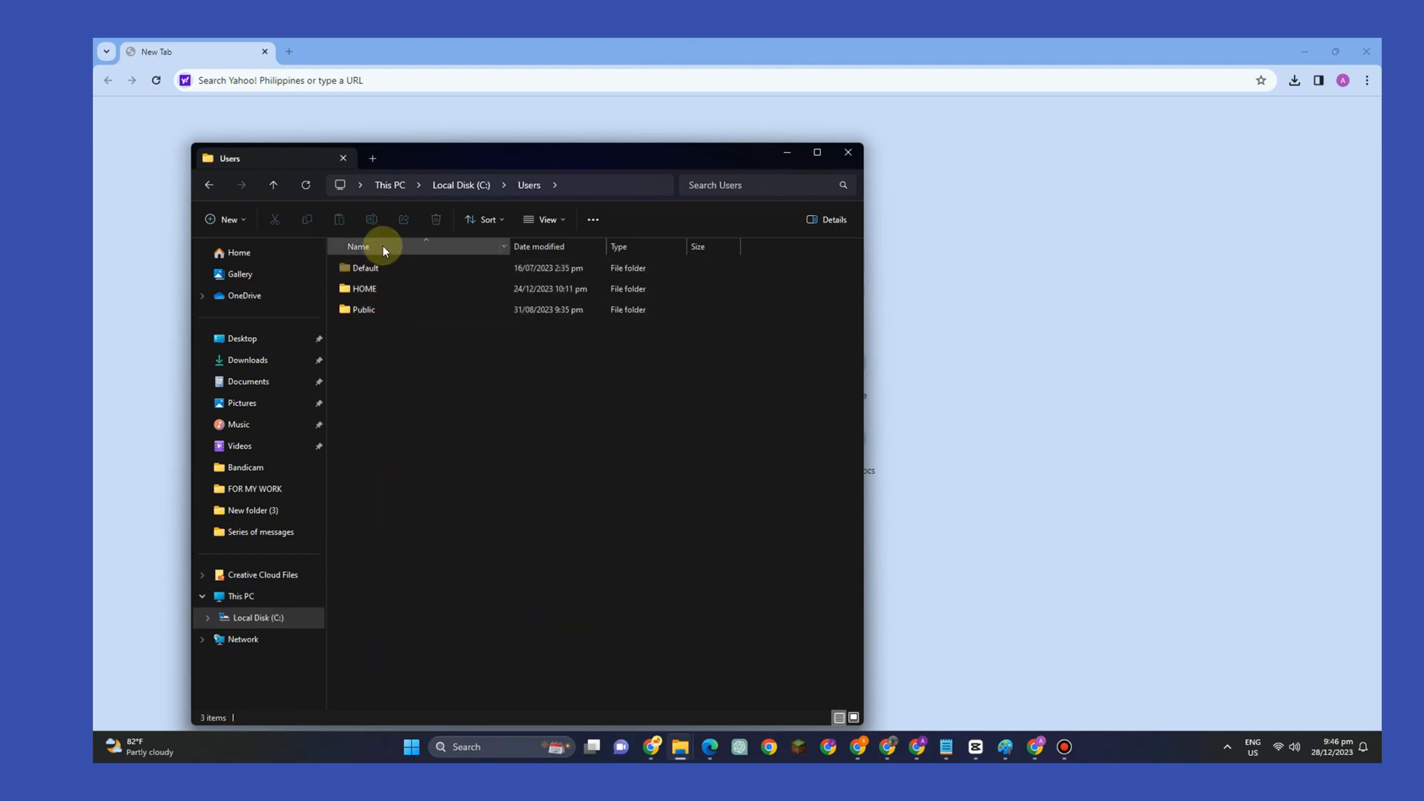
{"action": "double_click", "coordinate": [364, 289]}
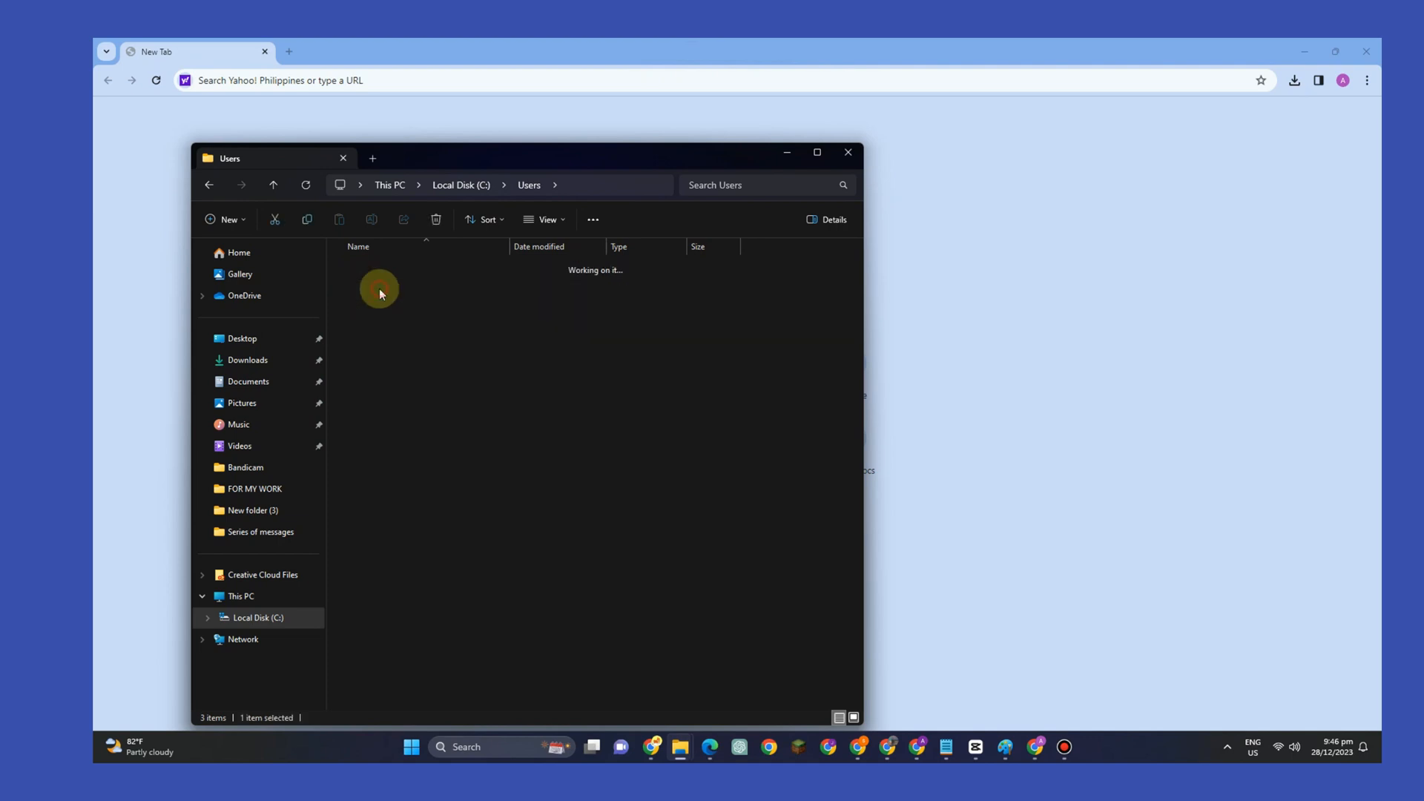
{"action": "double_click", "coordinate": [380, 289]}
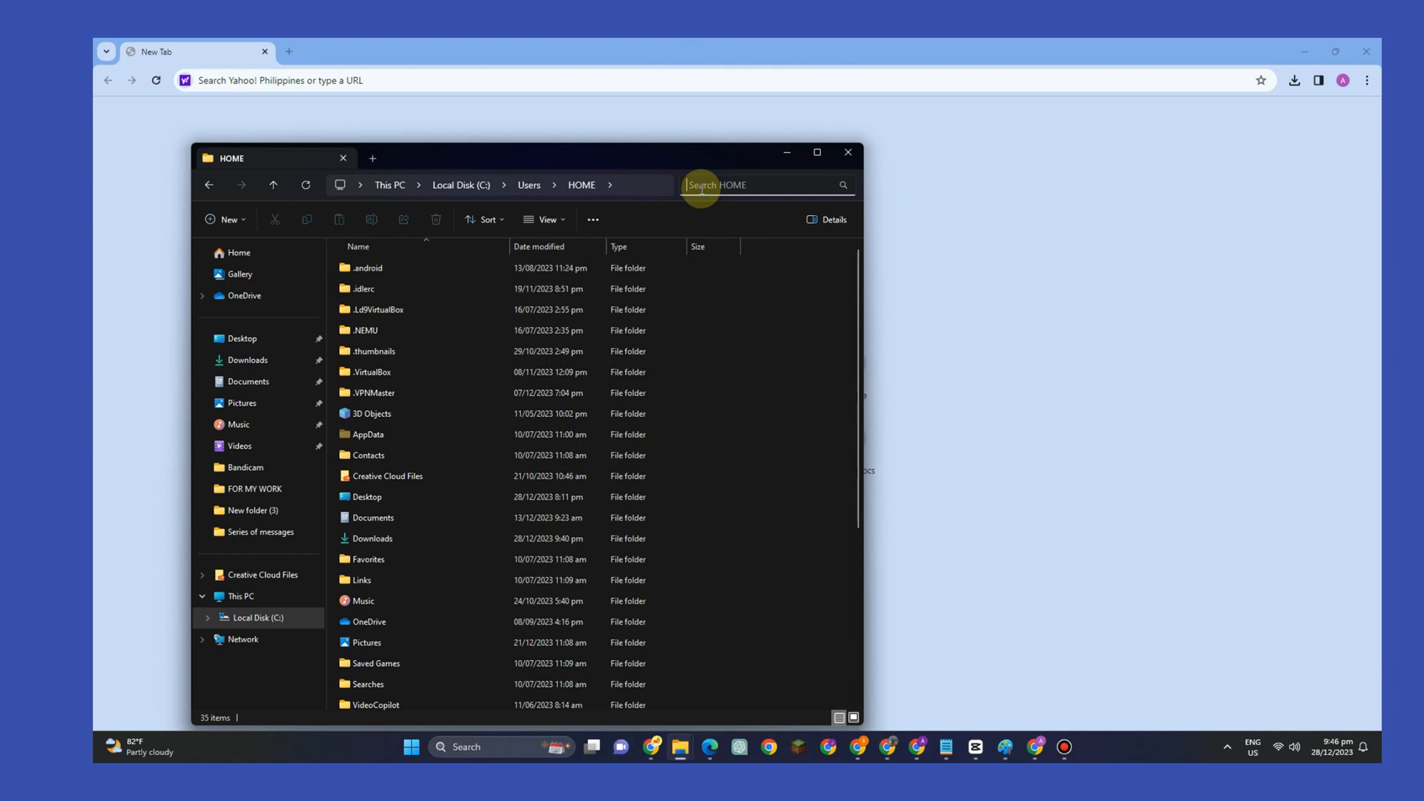
- Search the HOME folder for 'local'
{"action": "type", "text": "lock"}
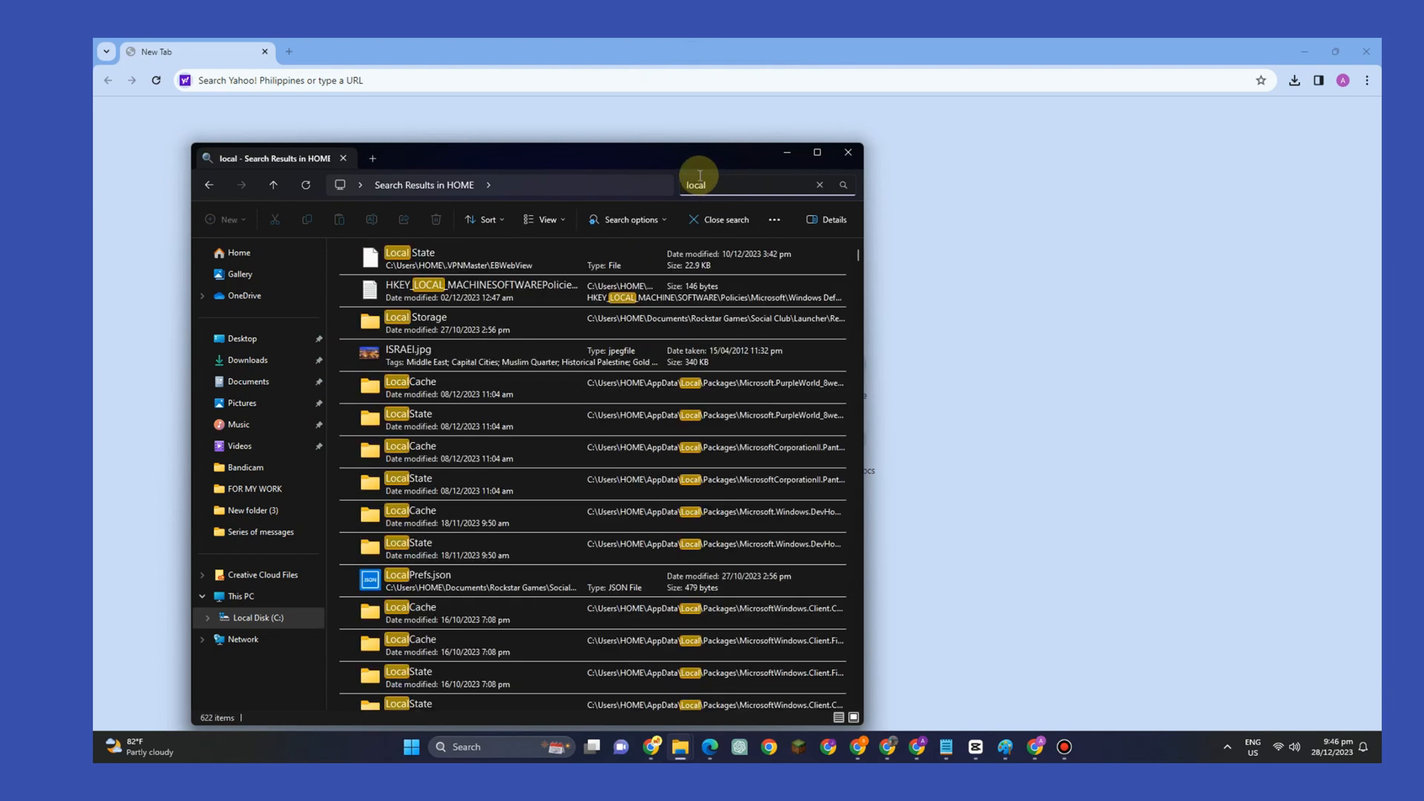
{"action": "mouse_move", "coordinate": [488, 404]}
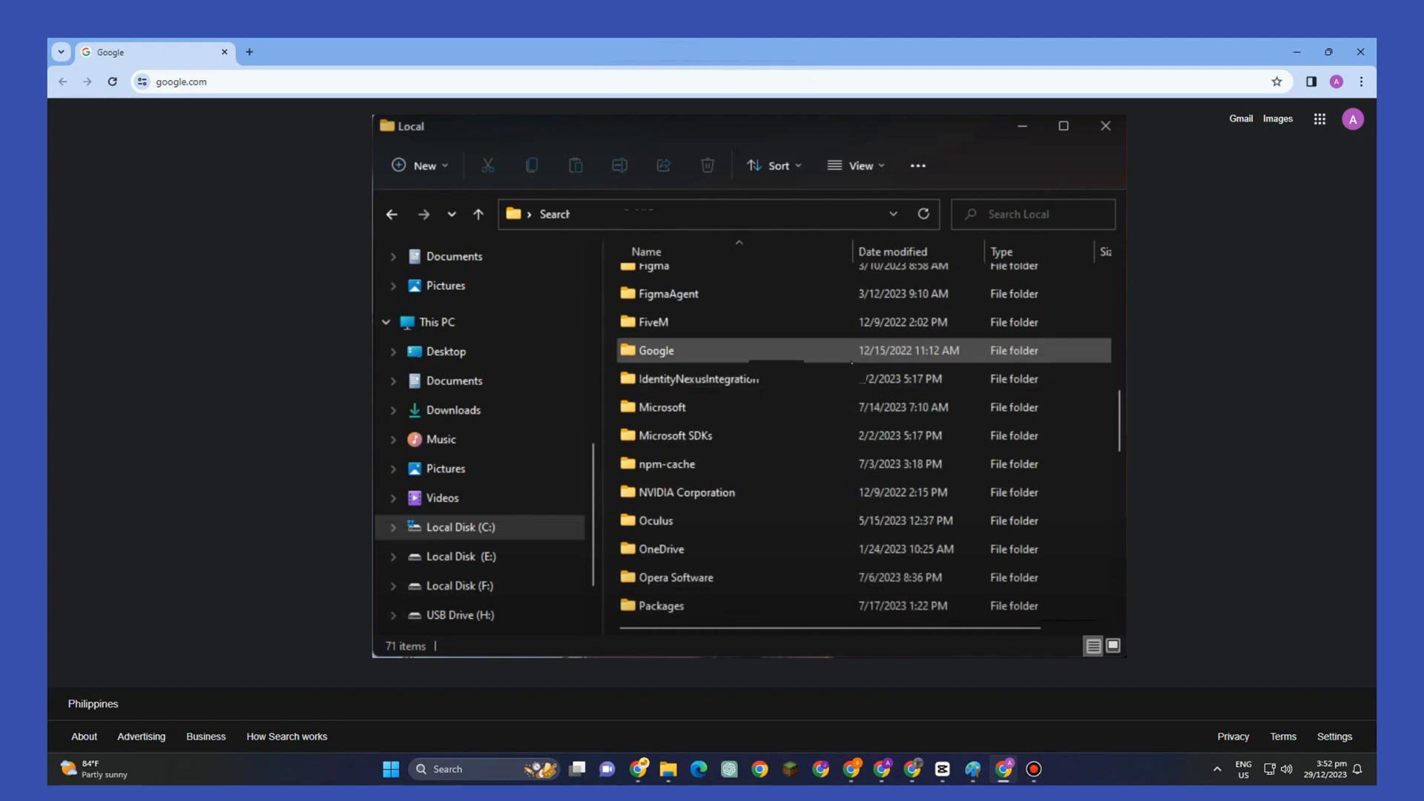
- Open Google, then Chrome, to reveal the User Data folder
{"action": "double_click", "coordinate": [655, 349]}
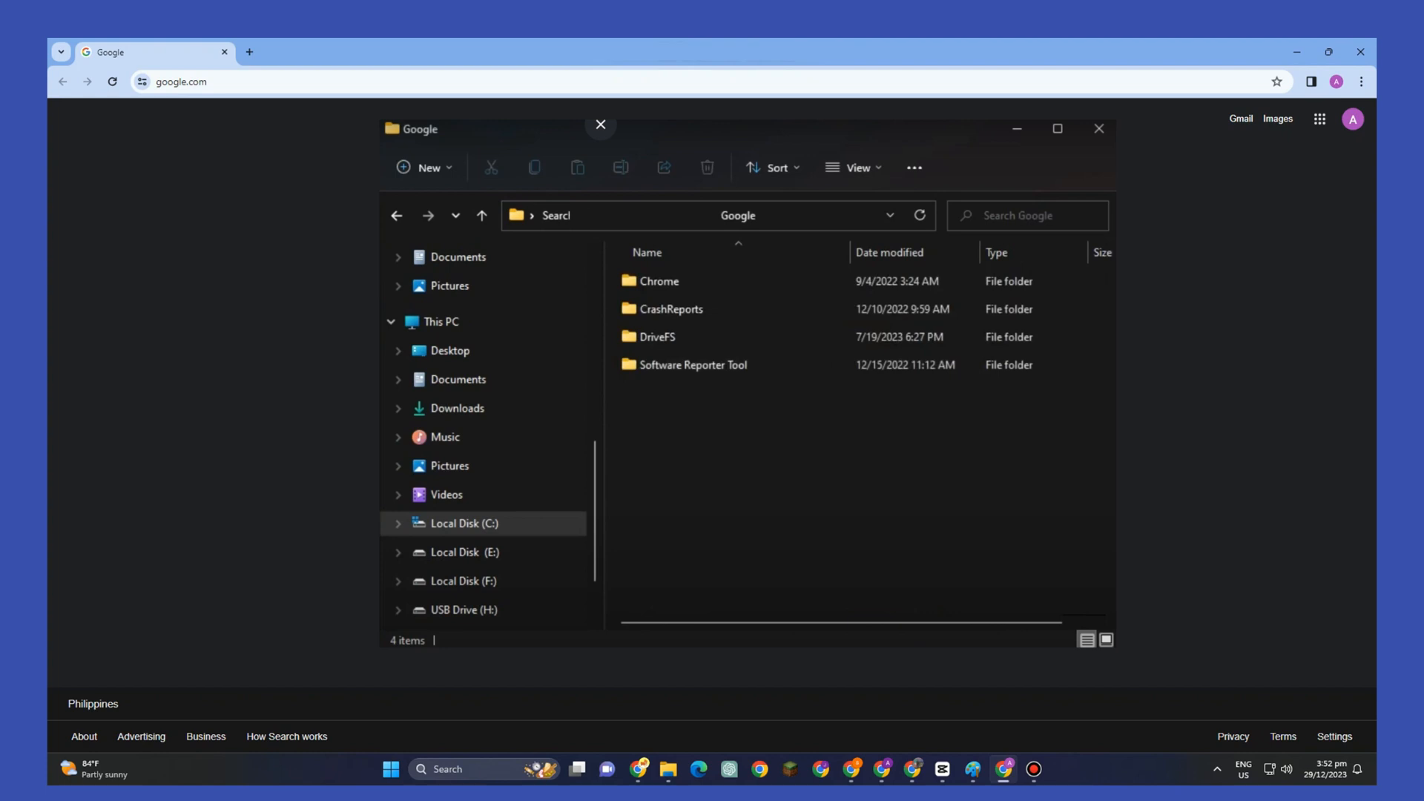
{"action": "double_click", "coordinate": [658, 281]}
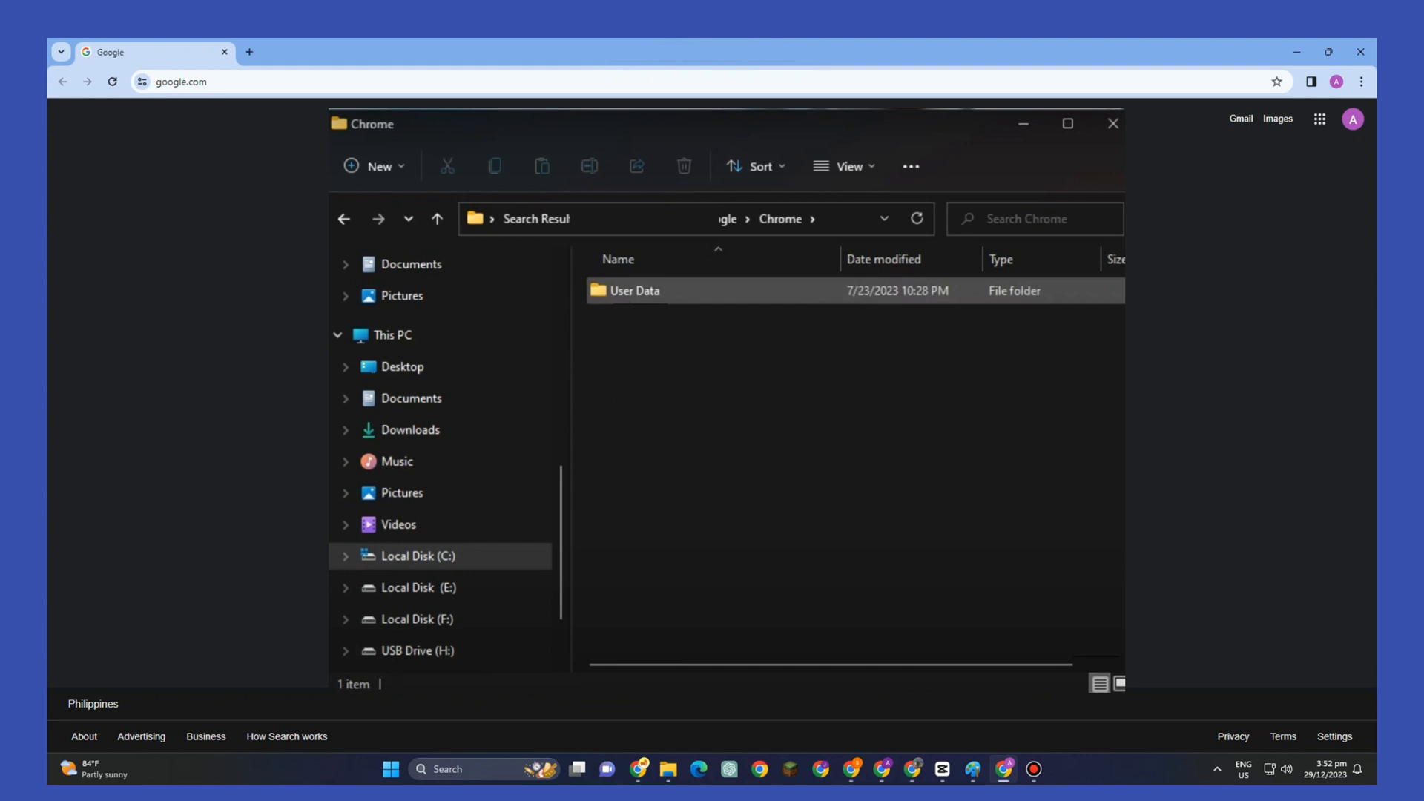
- Open the User Data folder's context menu and expand it with Show more options
{"action": "right_click", "coordinate": [632, 291]}
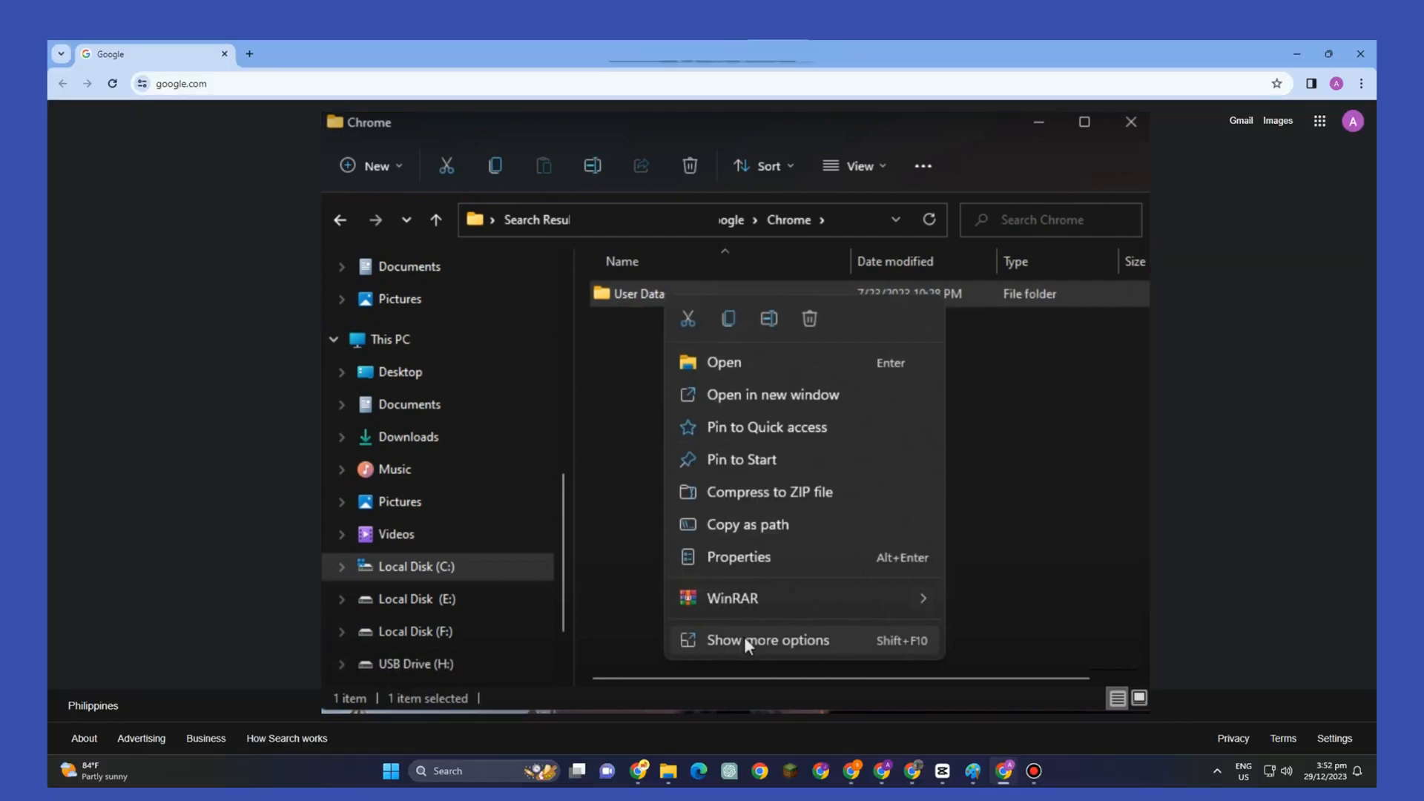
{"action": "left_click", "coordinate": [768, 640]}
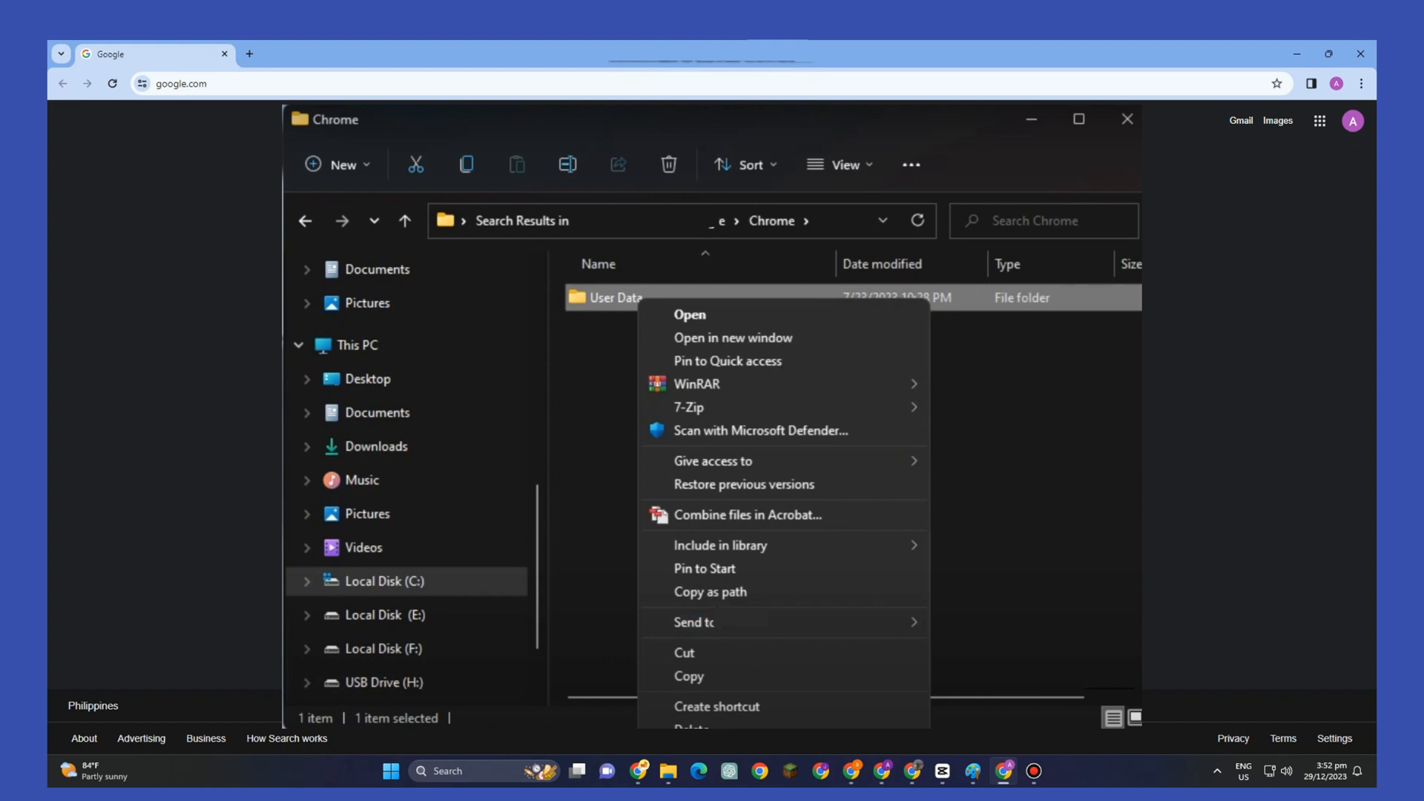